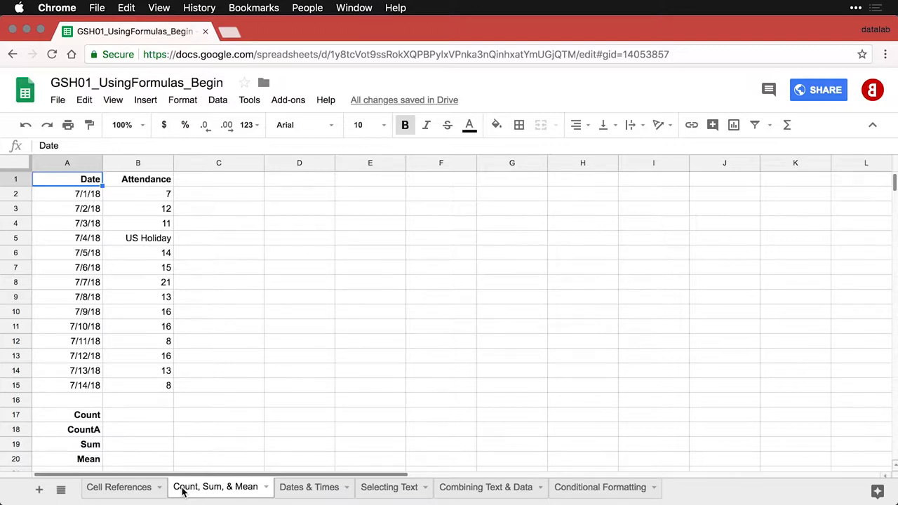
Insert a COUNT formula over the attendance values B2:B15 in B17, returning 13
{"action": "left_click", "coordinate": [137, 416]}
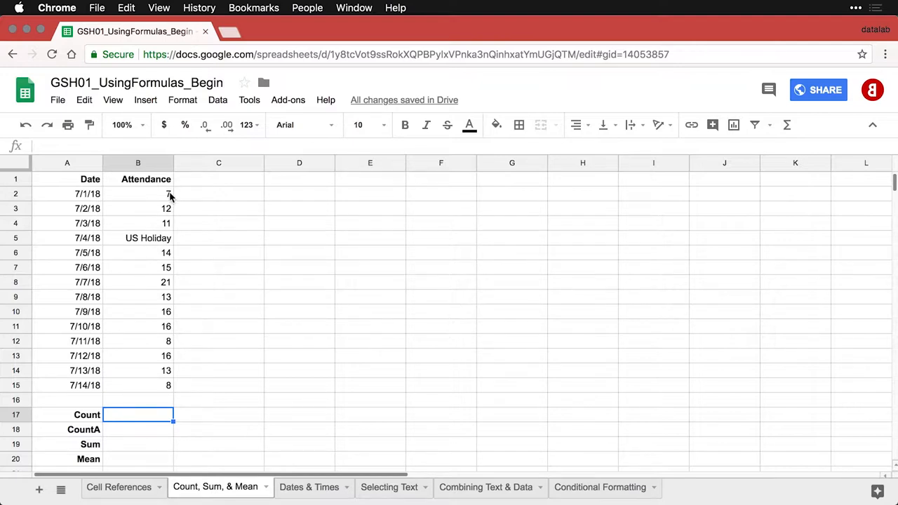
{"action": "mouse_move", "coordinate": [168, 204]}
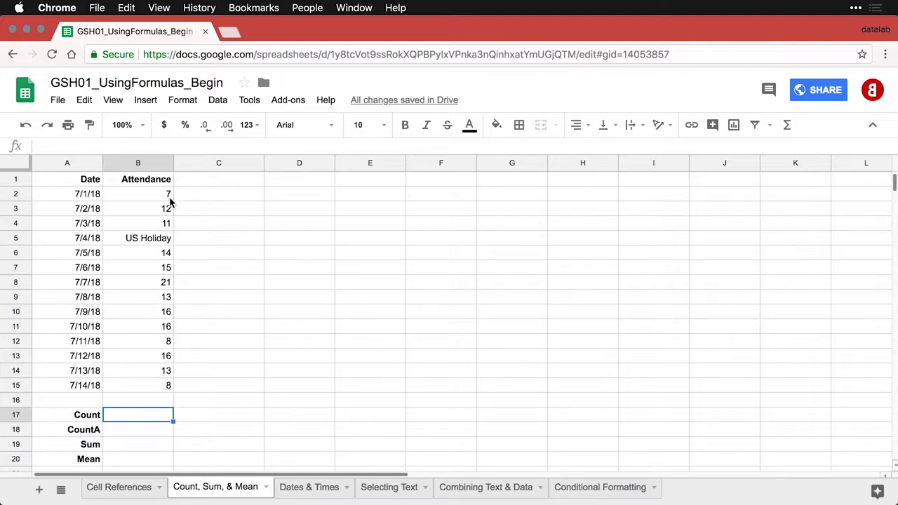
{"action": "mouse_move", "coordinate": [167, 338]}
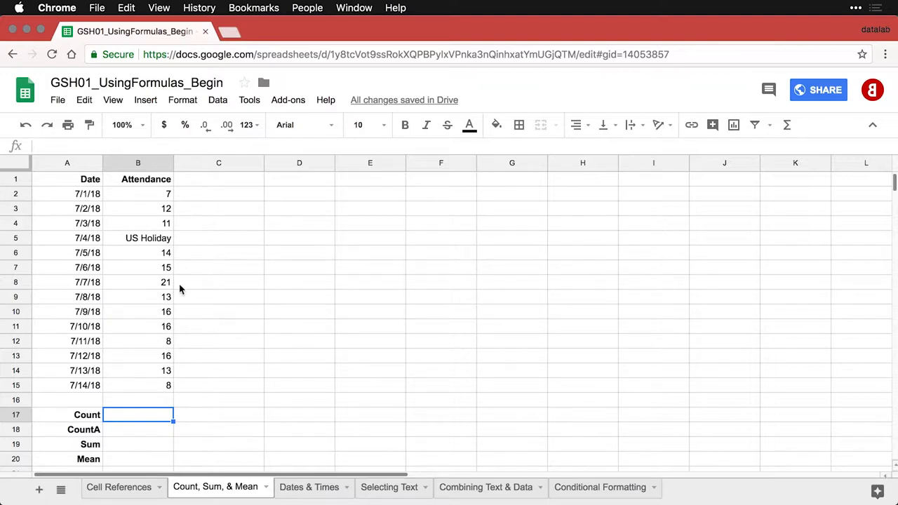
{"action": "left_click", "coordinate": [148, 239]}
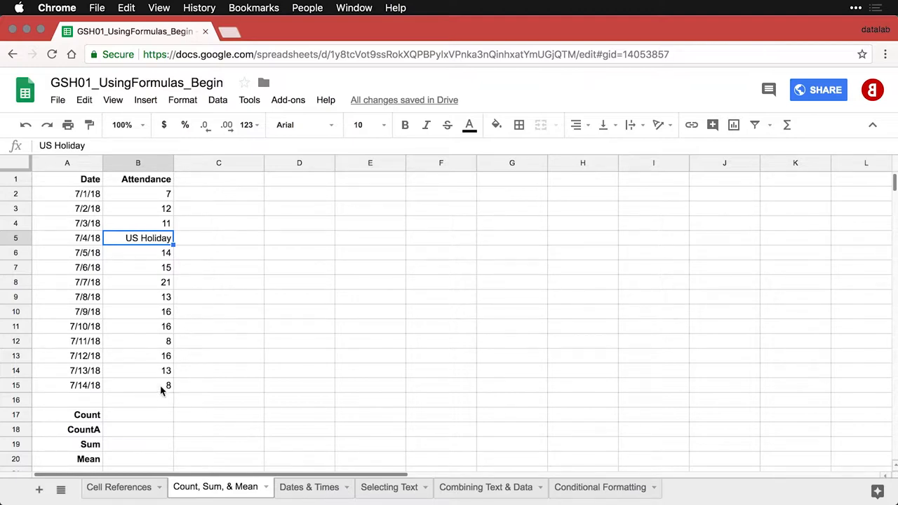
{"action": "left_click", "coordinate": [138, 415]}
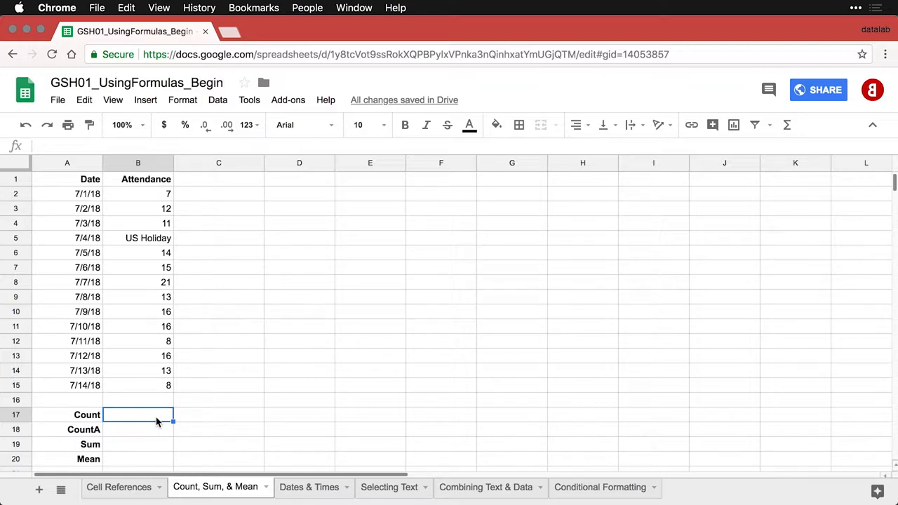
{"action": "mouse_move", "coordinate": [673, 222]}
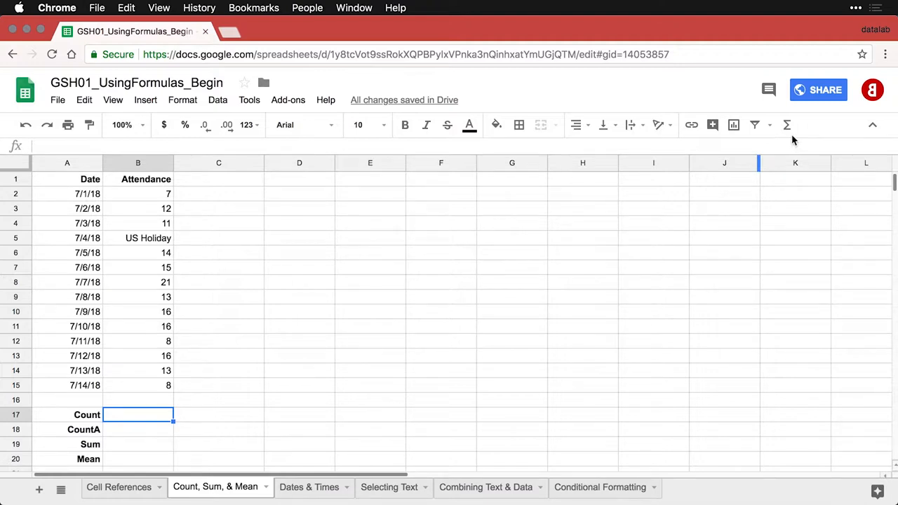
{"action": "mouse_move", "coordinate": [786, 125]}
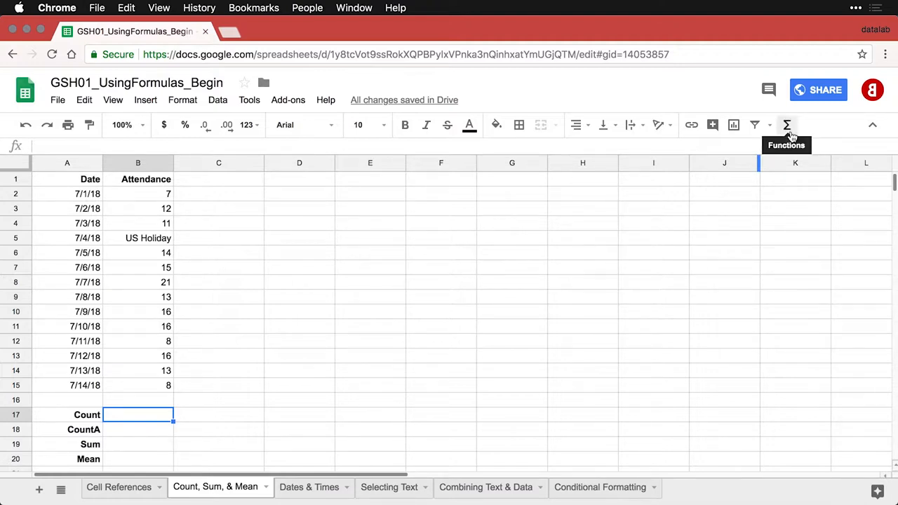
{"action": "left_click", "coordinate": [786, 125]}
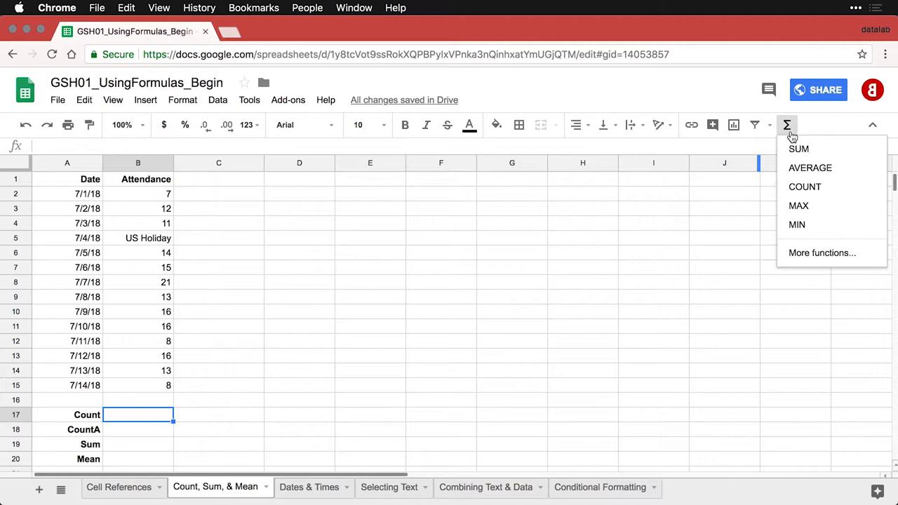
{"action": "mouse_move", "coordinate": [817, 190]}
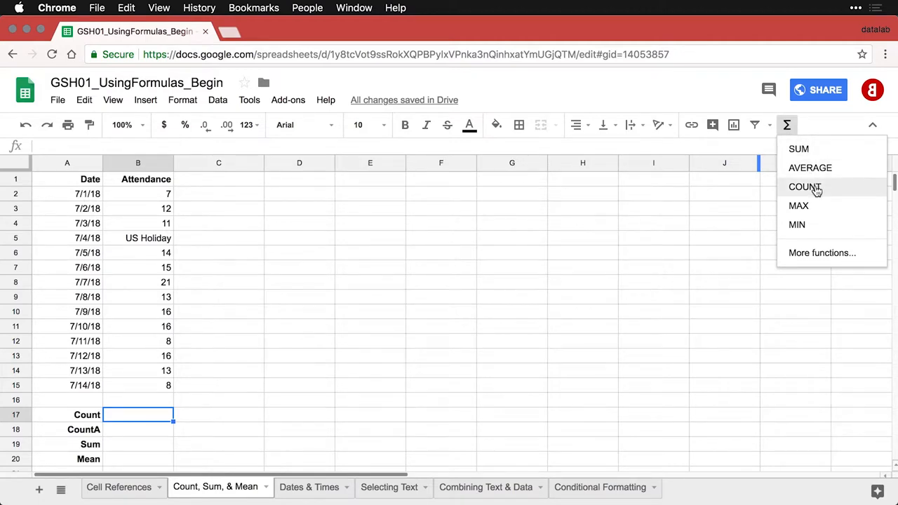
{"action": "left_click", "coordinate": [802, 188]}
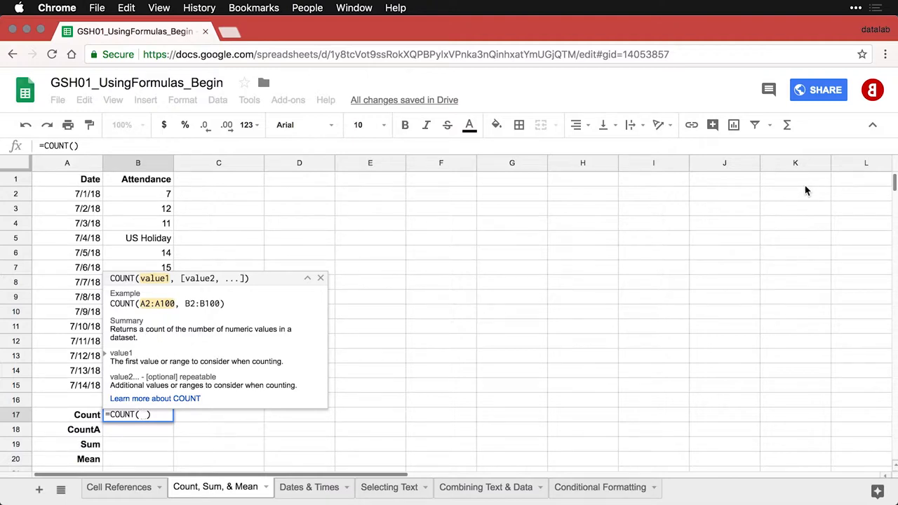
{"action": "mouse_move", "coordinate": [154, 200]}
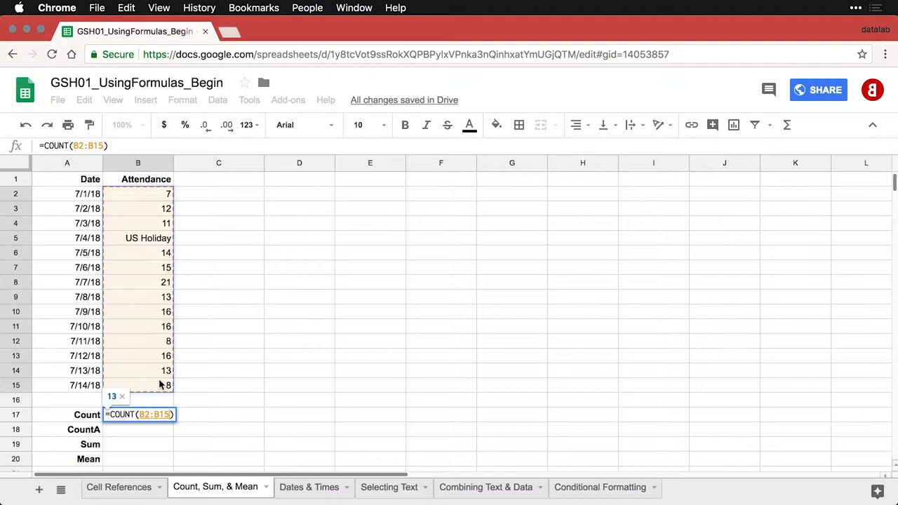
{"action": "key", "text": "Enter"}
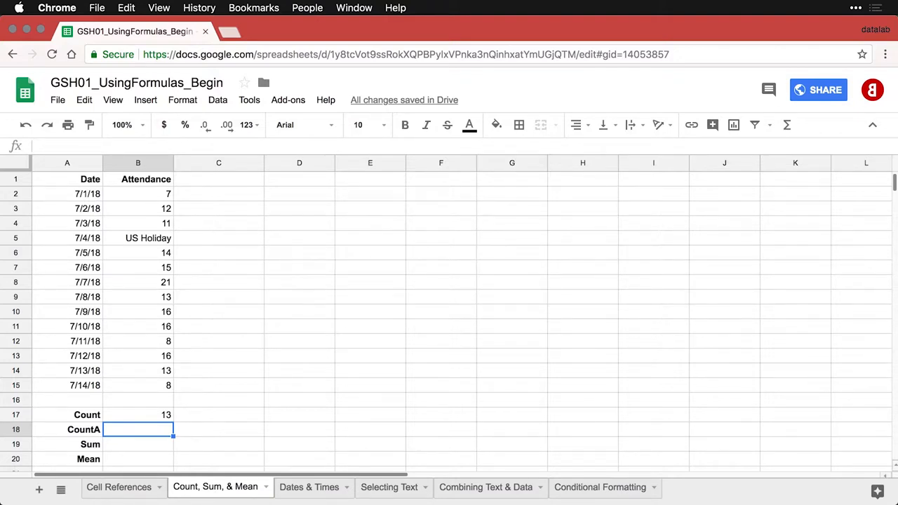
{"action": "left_click", "coordinate": [148, 239]}
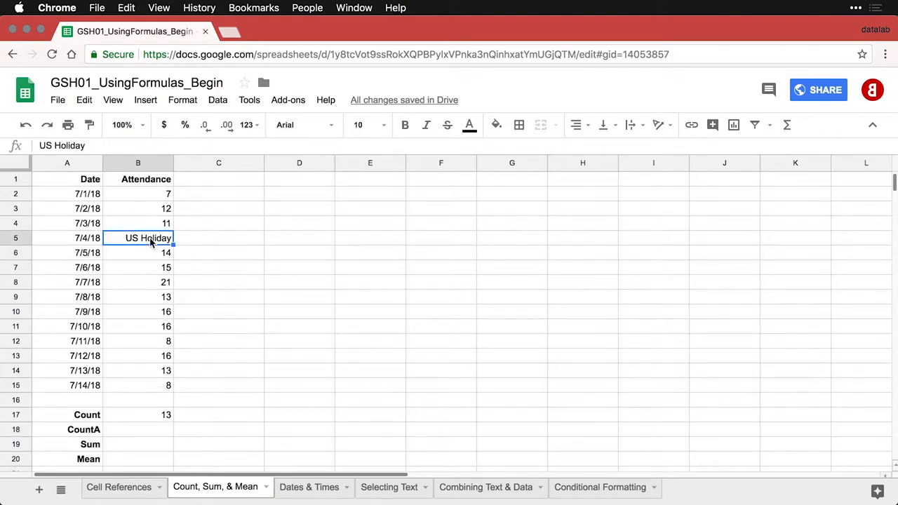
{"action": "mouse_move", "coordinate": [185, 372]}
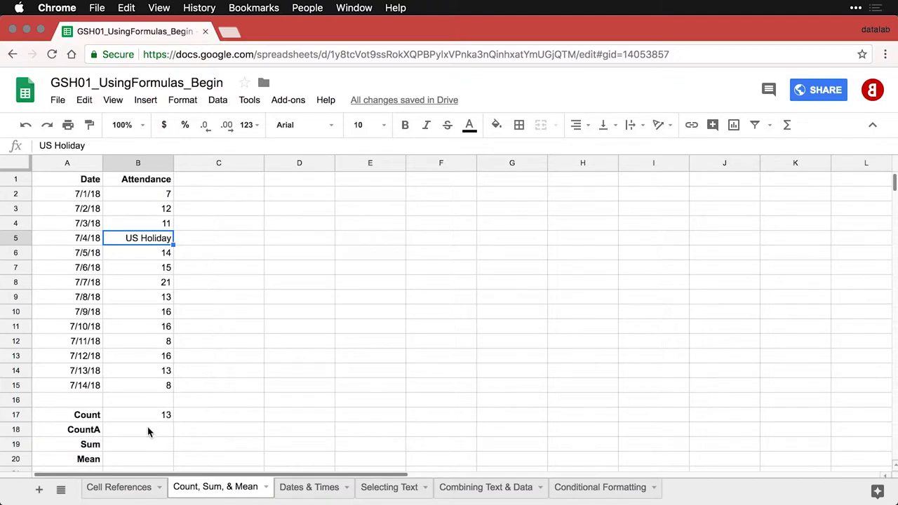
{"action": "left_click", "coordinate": [140, 430]}
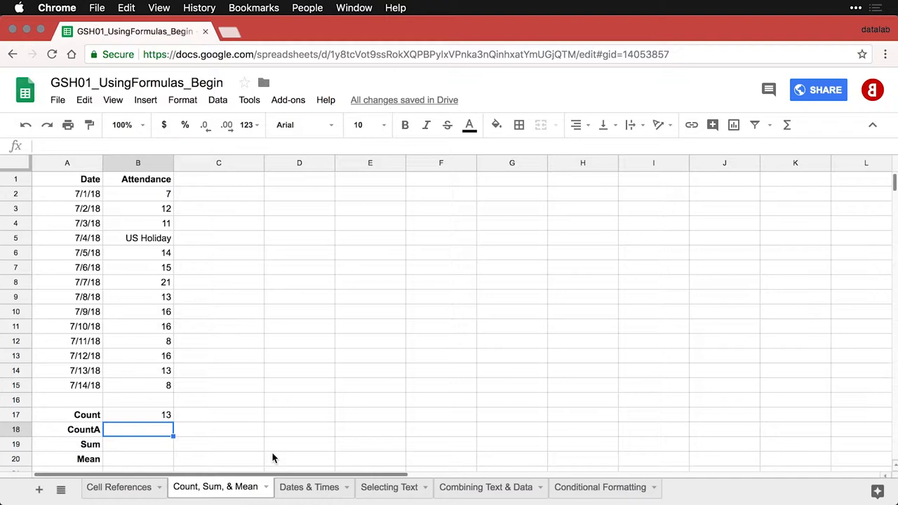
Enter =COUNTA(B2:B15) in B18, returning 14 non-empty entries
{"action": "type", "text": "=C"}
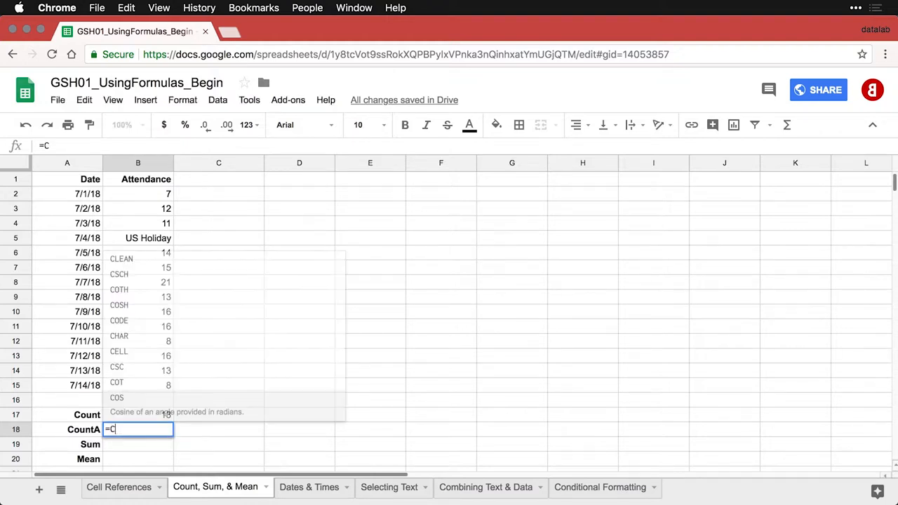
{"action": "type", "text": "OUNTA"}
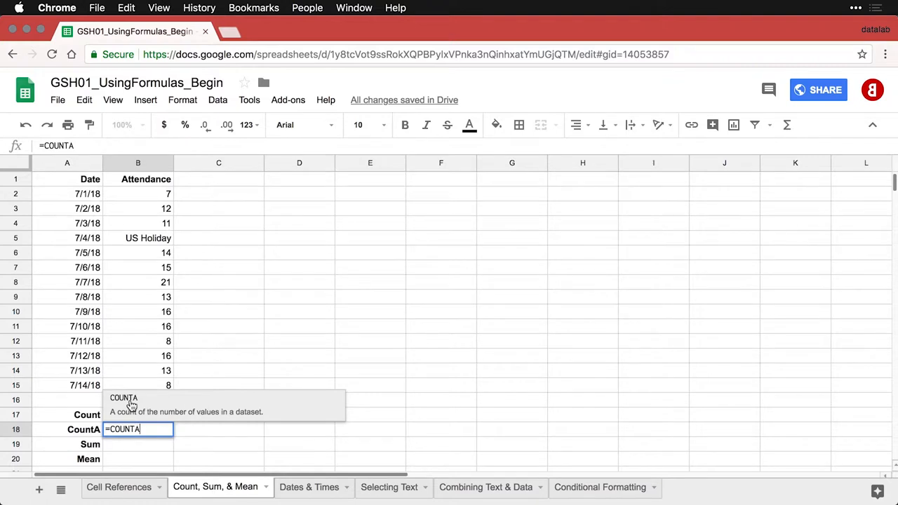
{"action": "type", "text": "("}
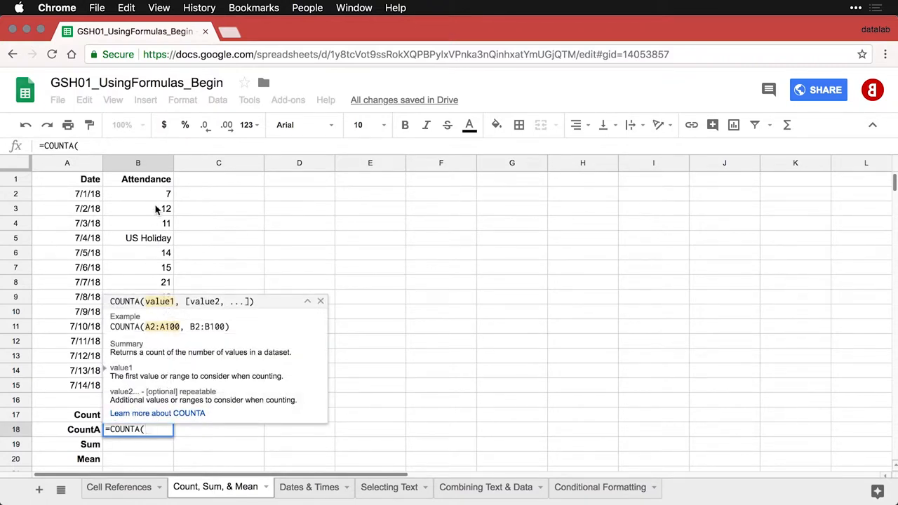
{"action": "left_click_drag", "start_coordinate": [137, 194], "coordinate": [137, 311]}
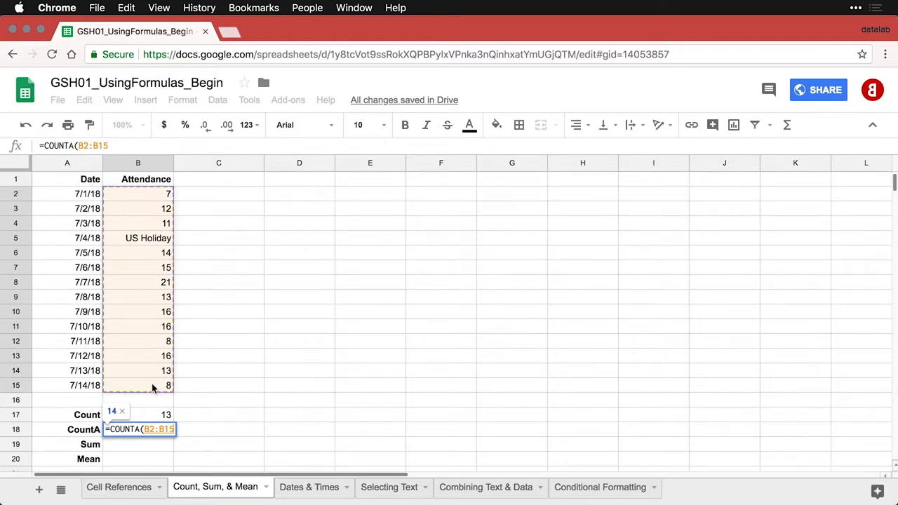
{"action": "type", "text": ")"}
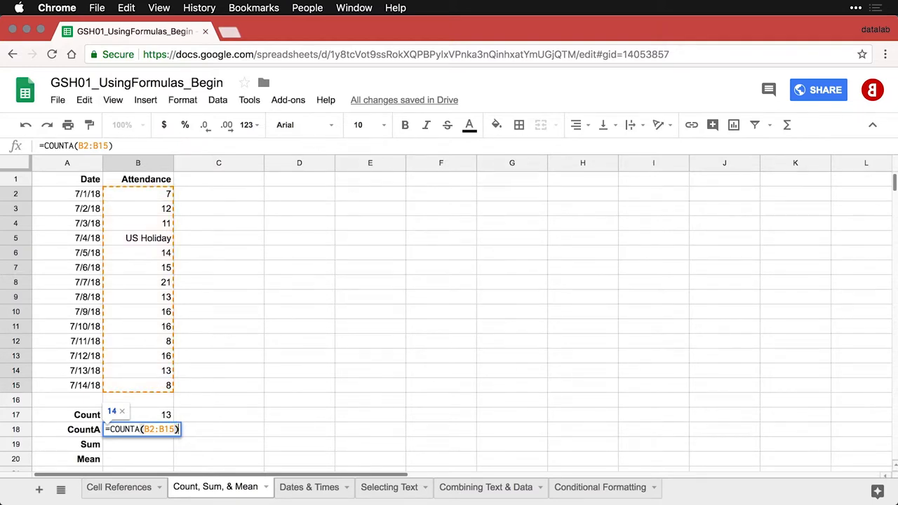
{"action": "key", "text": "Enter"}
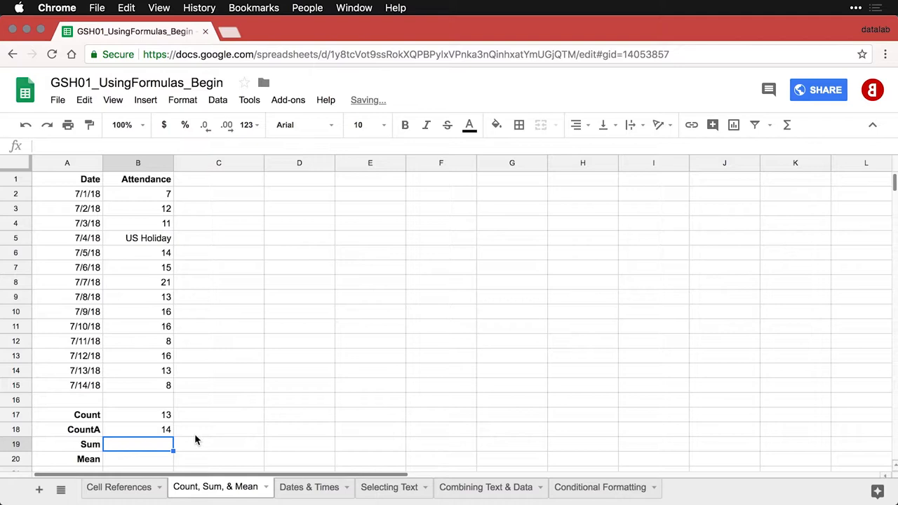
Review the COUNTA formula in B18 against the COUNT formula in B17 without changes
{"action": "double_click", "coordinate": [137, 429]}
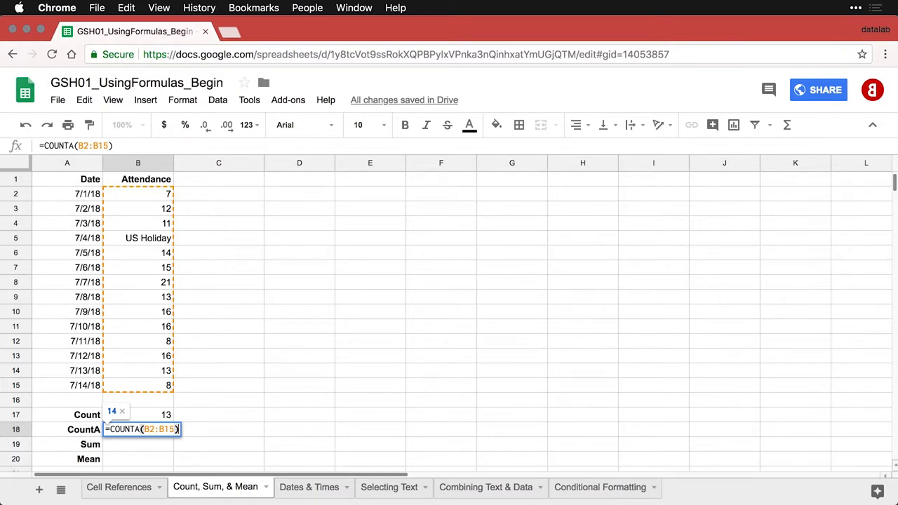
{"action": "left_click", "coordinate": [137, 416]}
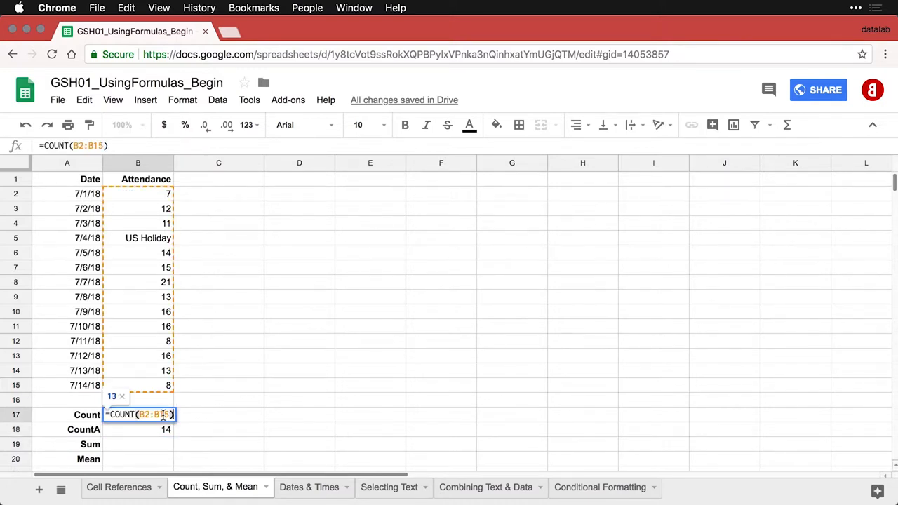
{"action": "left_click", "coordinate": [143, 430]}
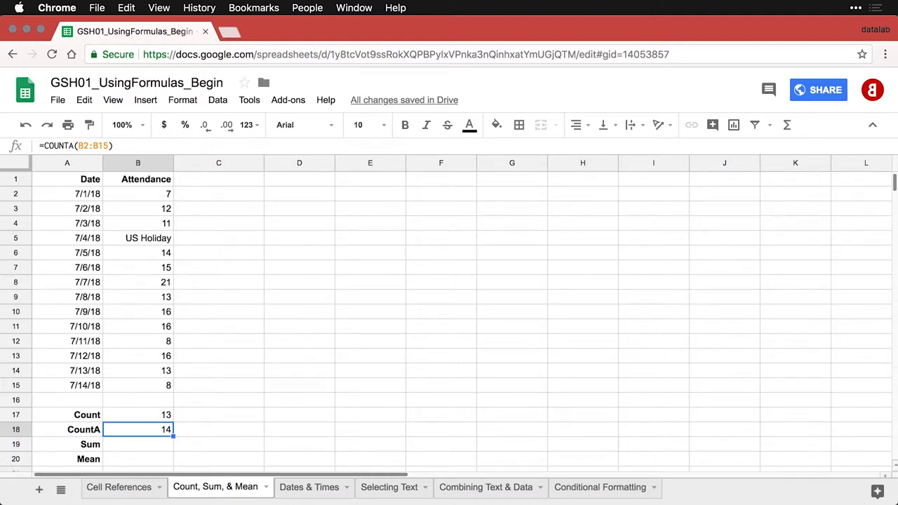
{"action": "mouse_move", "coordinate": [192, 449]}
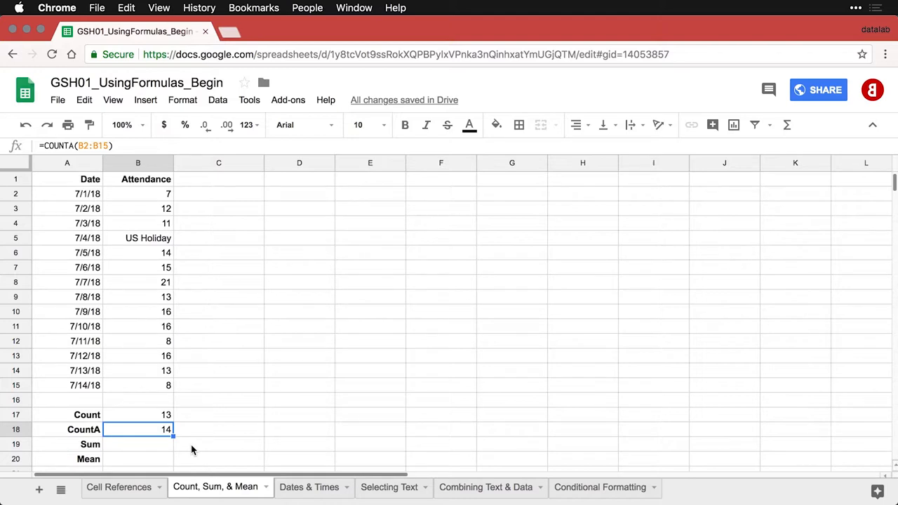
Insert a SUM formula over B2:B15 in B19, totalling 170
{"action": "left_click", "coordinate": [151, 443]}
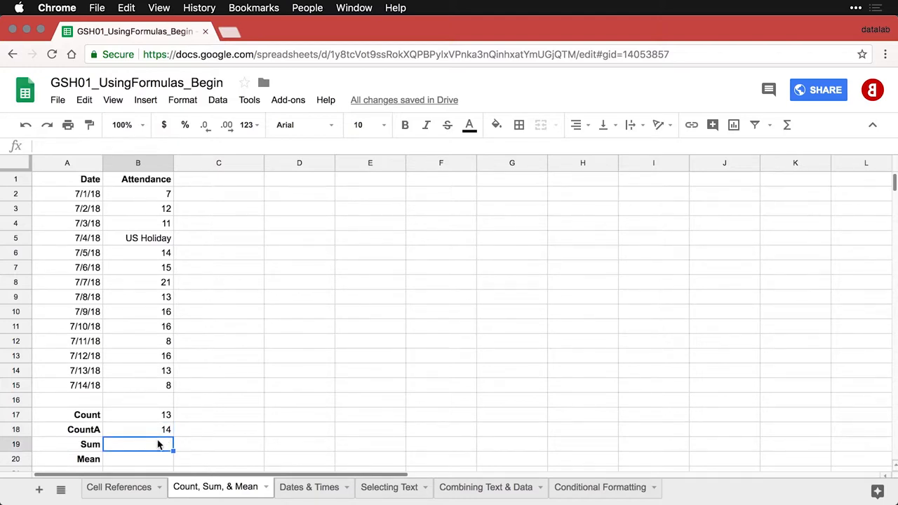
{"action": "mouse_move", "coordinate": [148, 449]}
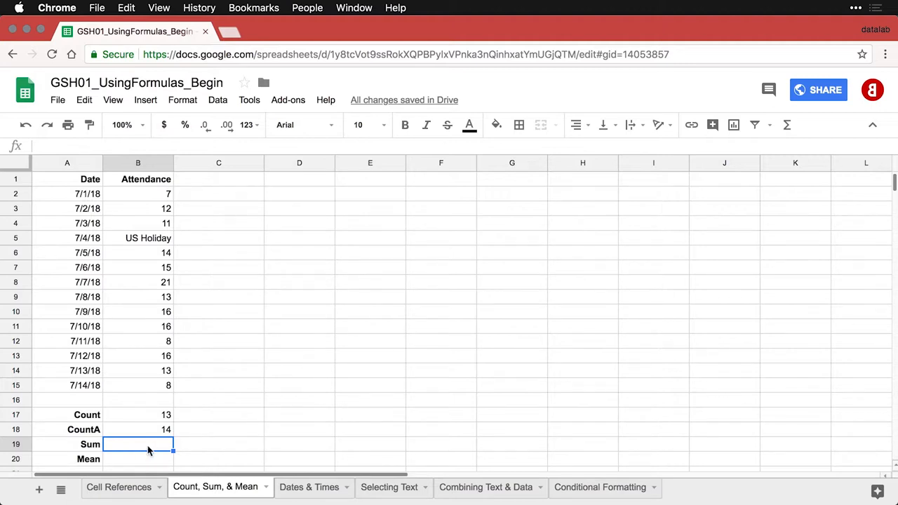
{"action": "mouse_move", "coordinate": [802, 131]}
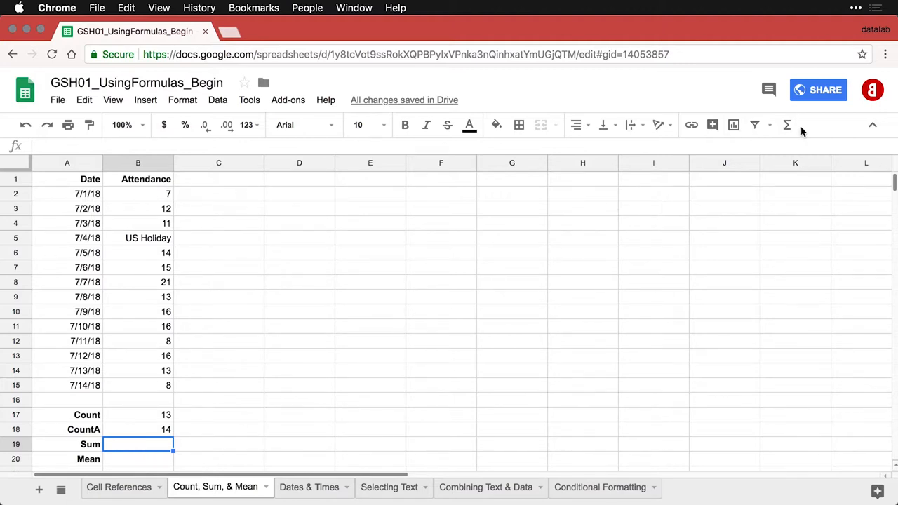
{"action": "left_click", "coordinate": [786, 125]}
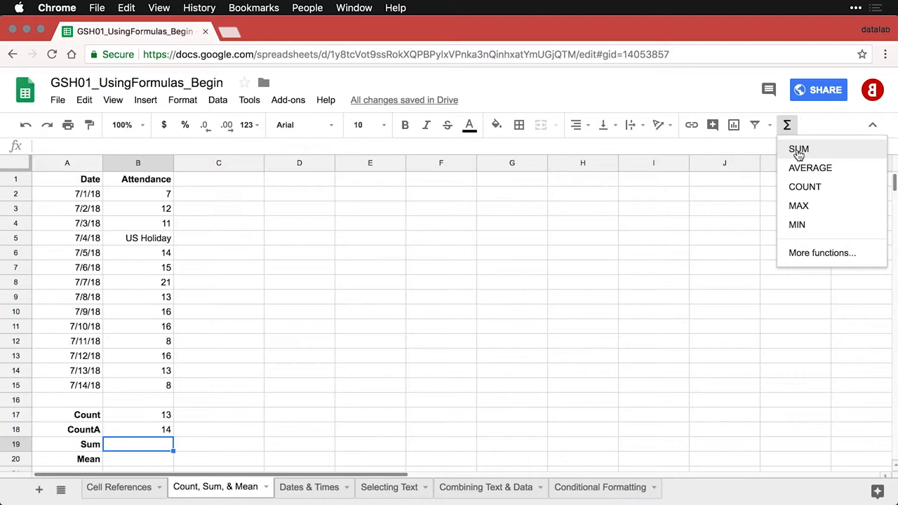
{"action": "left_click", "coordinate": [800, 149]}
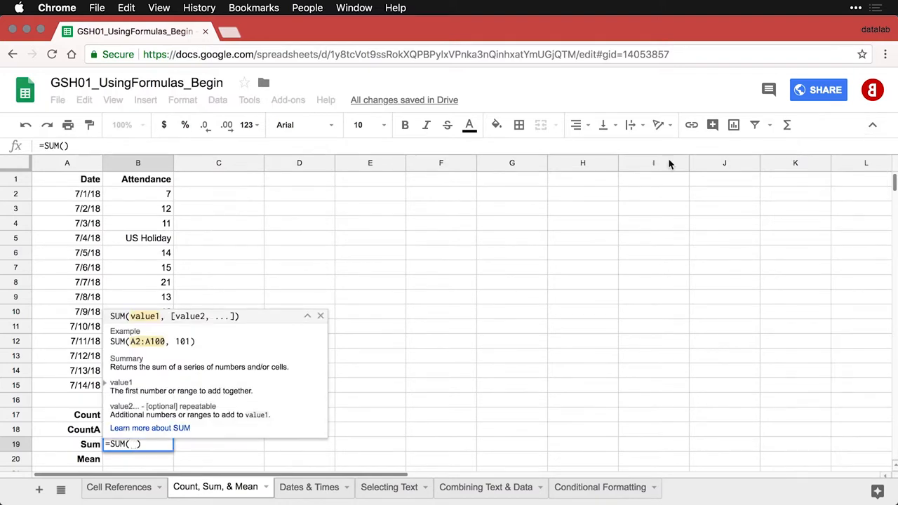
{"action": "mouse_move", "coordinate": [146, 197]}
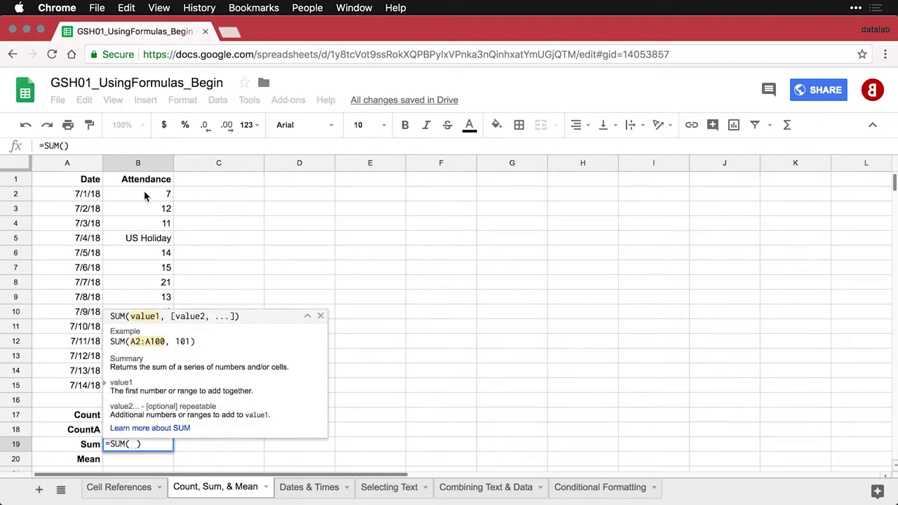
{"action": "left_click_drag", "start_coordinate": [137, 194], "coordinate": [137, 384]}
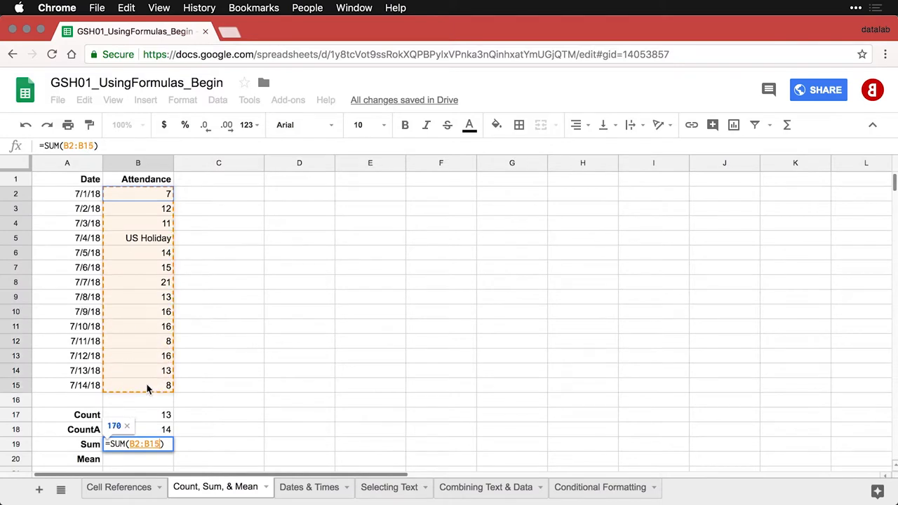
{"action": "key", "text": "Enter"}
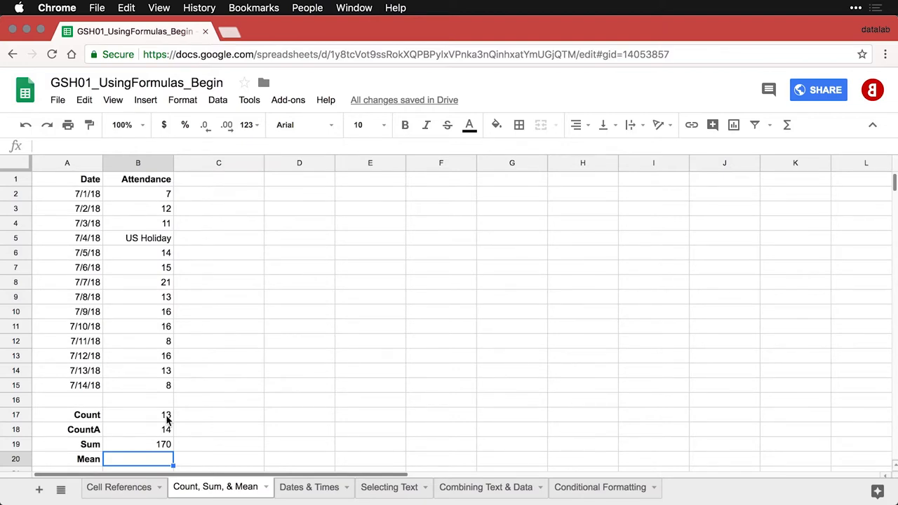
{"action": "mouse_move", "coordinate": [143, 422]}
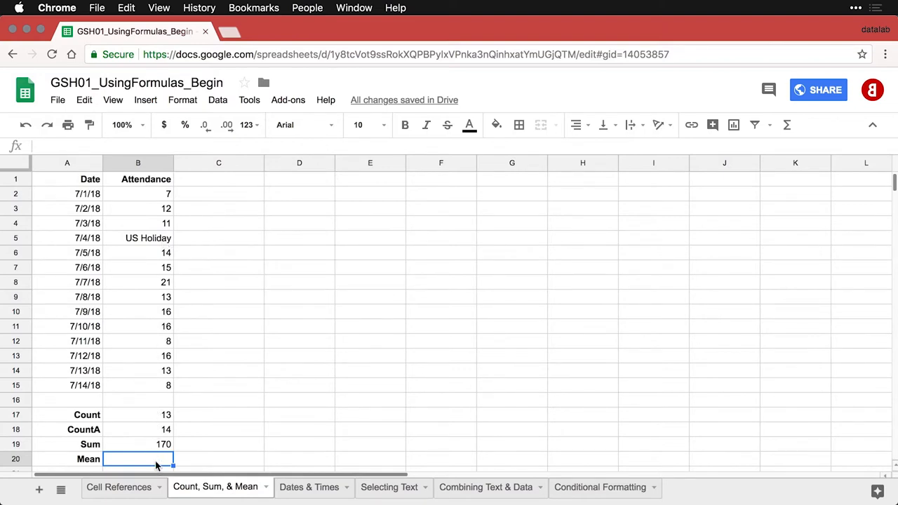
{"action": "mouse_move", "coordinate": [786, 125]}
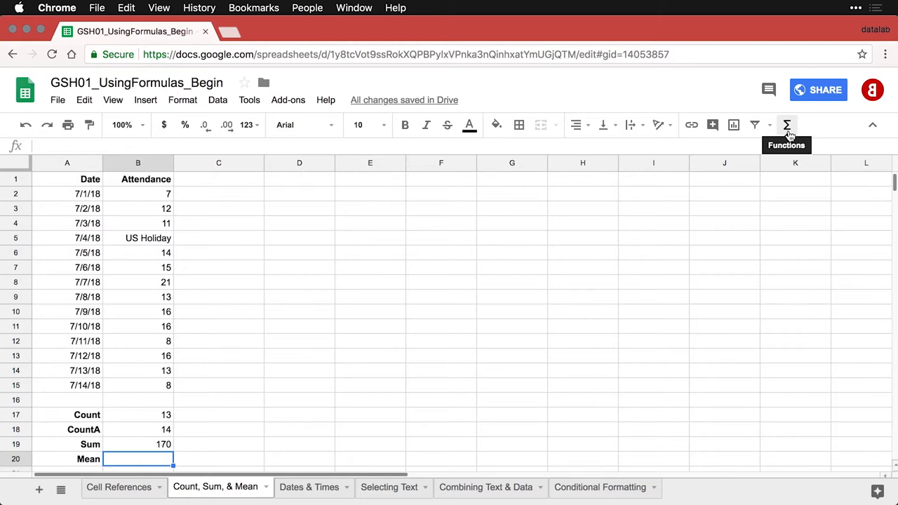
Insert an AVERAGE formula over B2:B15 in B20, giving 13.1, and check the value 21 in B8
{"action": "left_click", "coordinate": [786, 125]}
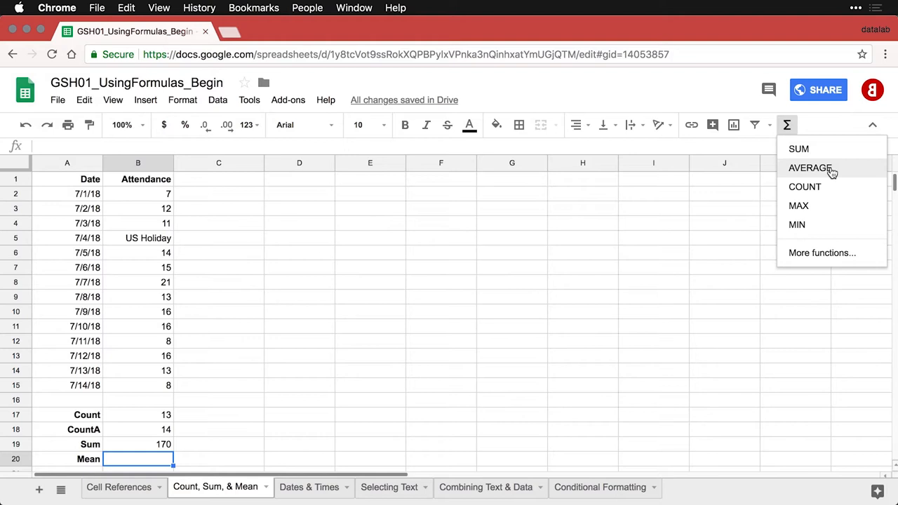
{"action": "left_click", "coordinate": [816, 169]}
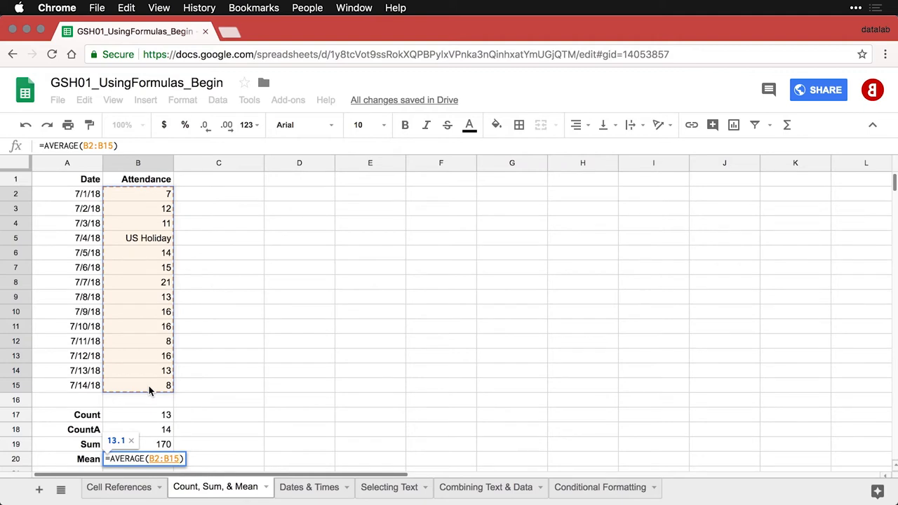
{"action": "key", "text": "Enter"}
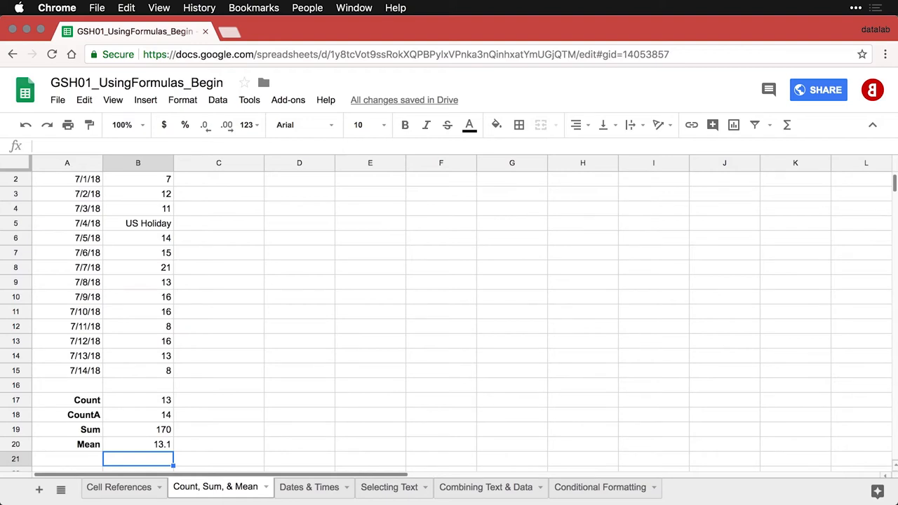
{"action": "scroll", "scroll_direction": "up", "scroll_amount": 3}
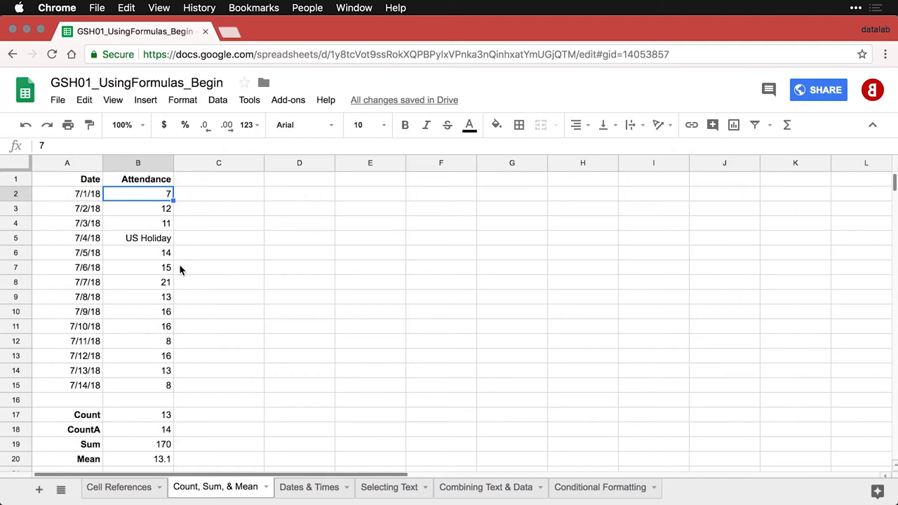
{"action": "left_click", "coordinate": [137, 282]}
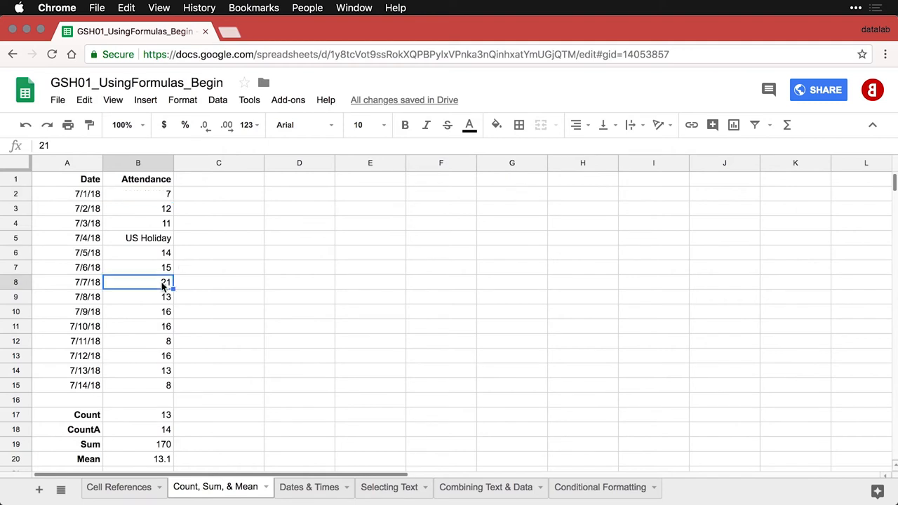